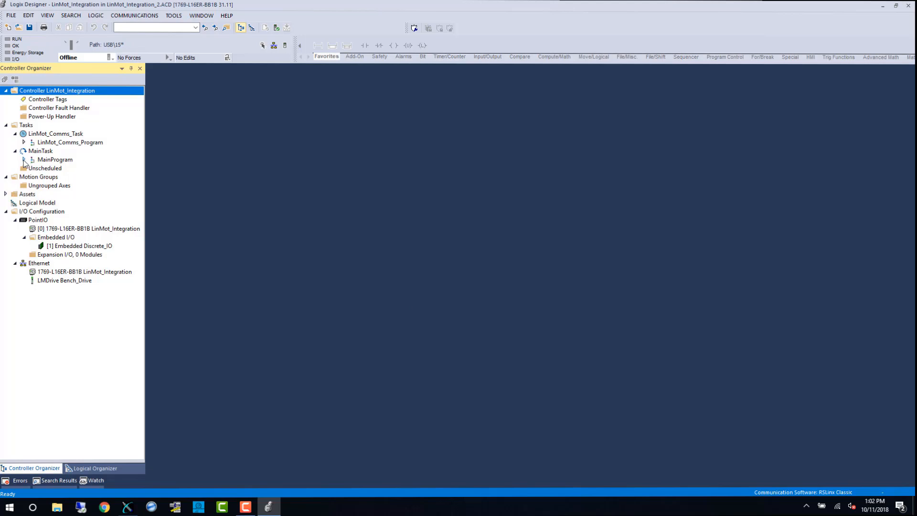
# Step: Open MainRoutine and add a final rung with a JSR calling the Moves routine
pyautogui.click(25, 160)
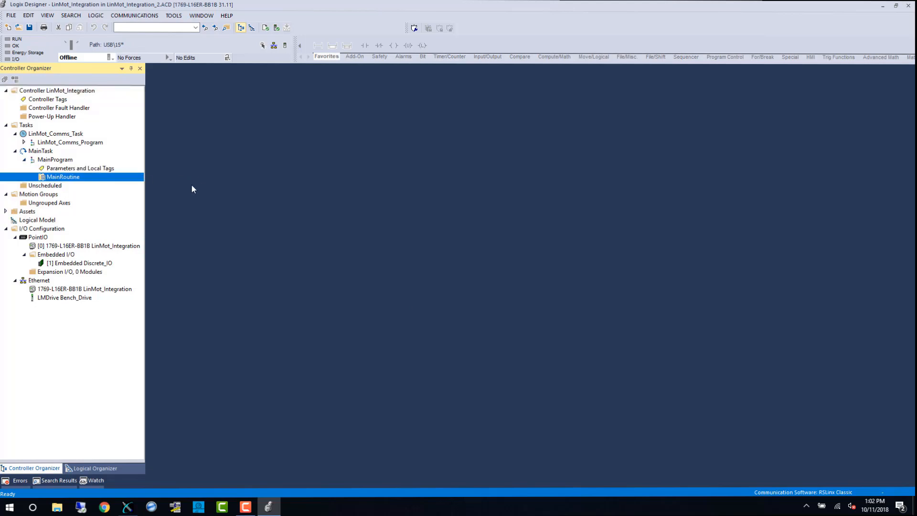
pyautogui.doubleClick(62, 177)
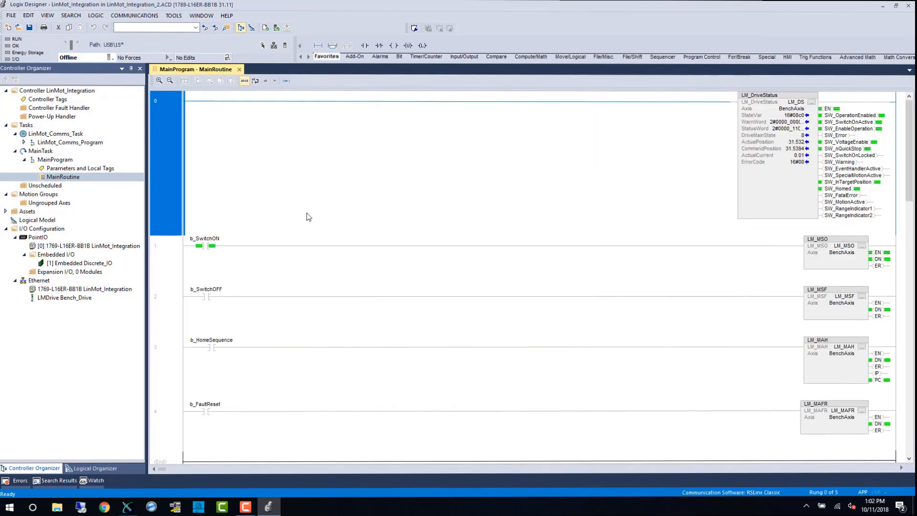
pyautogui.moveTo(210, 234)
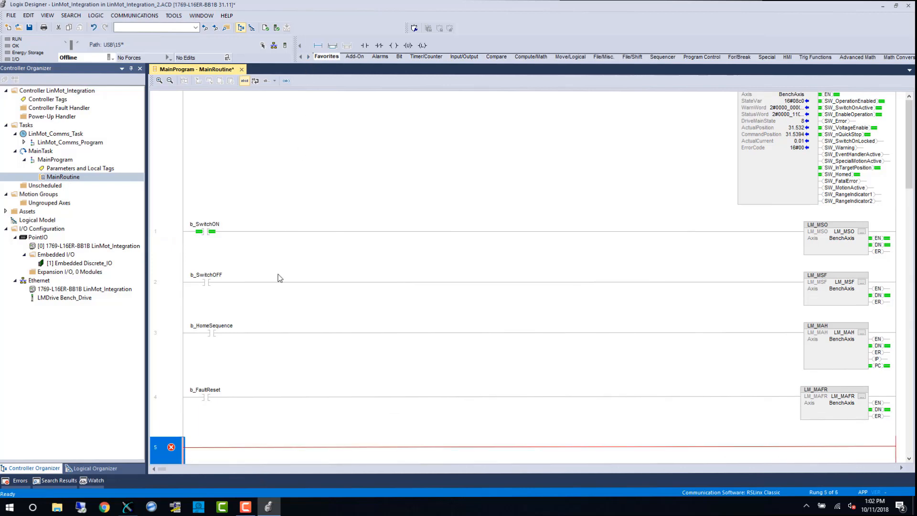
pyautogui.moveTo(184, 450)
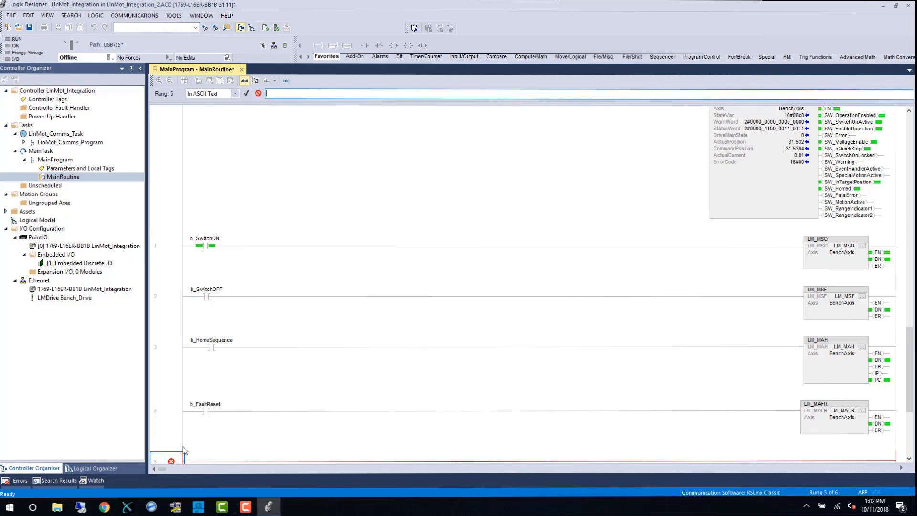
pyautogui.write('isr')
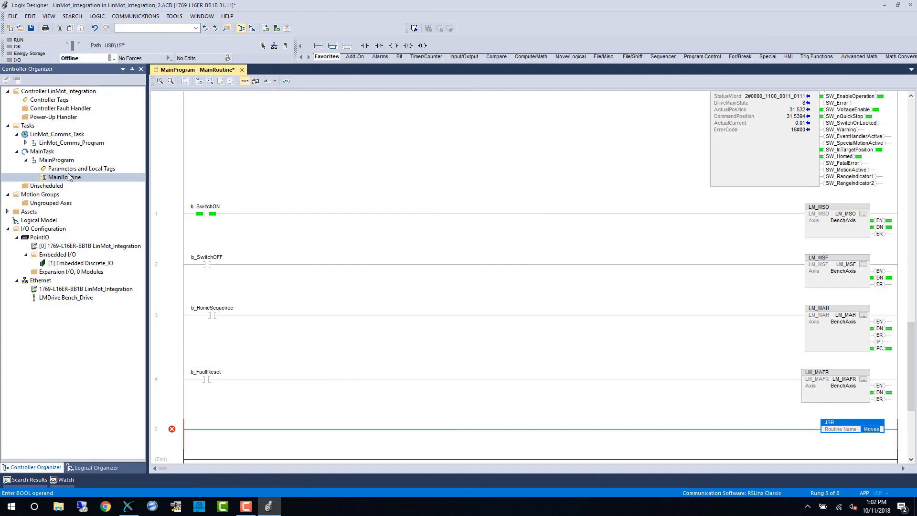
# Step: Add a new ladder routine named Moves under MainProgram
pyautogui.rightClick(57, 160)
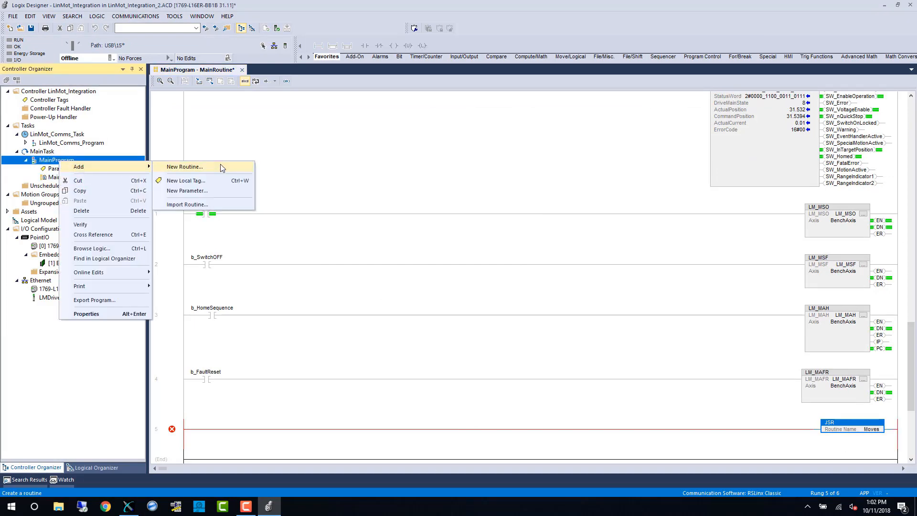
pyautogui.click(183, 167)
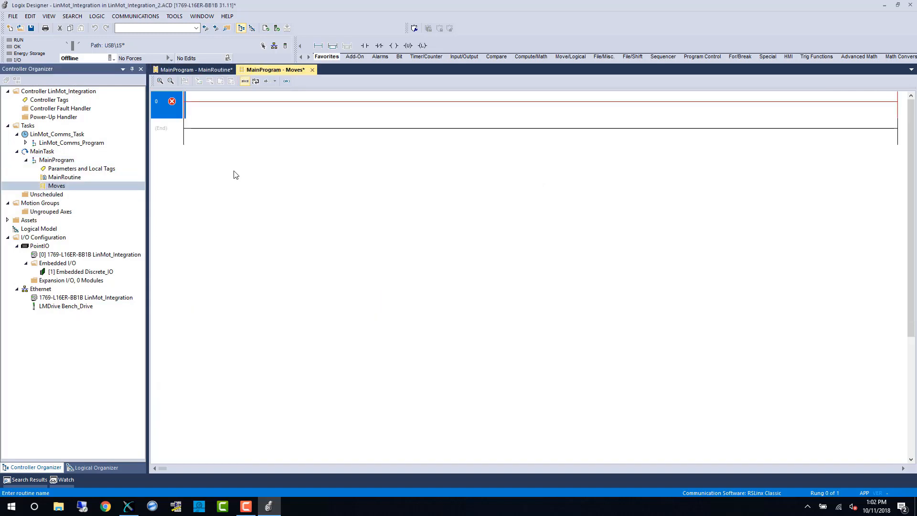
pyautogui.moveTo(31, 227)
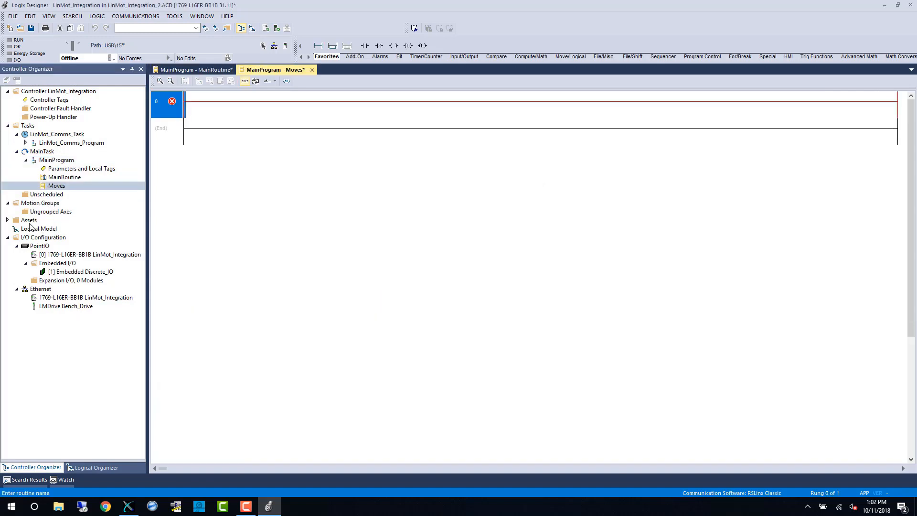
pyautogui.click(28, 219)
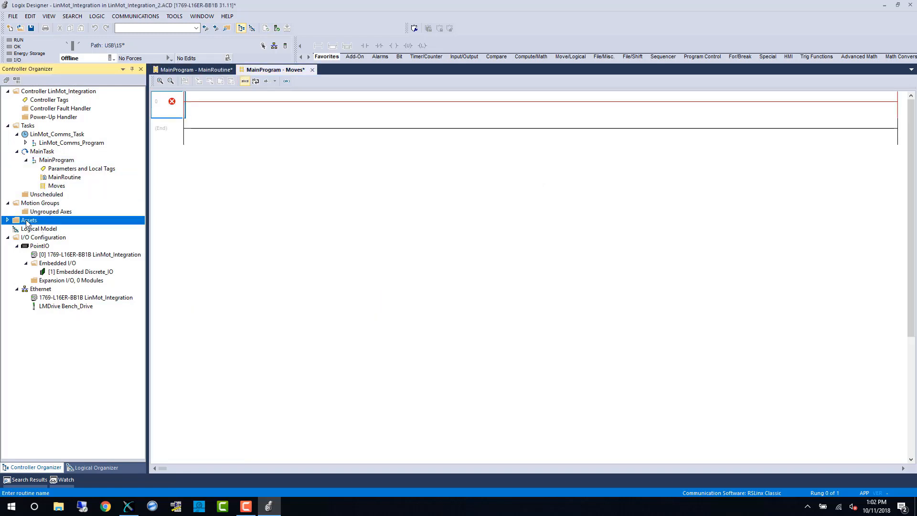
# Step: Import the LM_MAM, LM_MASC and LM_MATC add-on instructions and place LM_MAM on rung 0
pyautogui.click(7, 219)
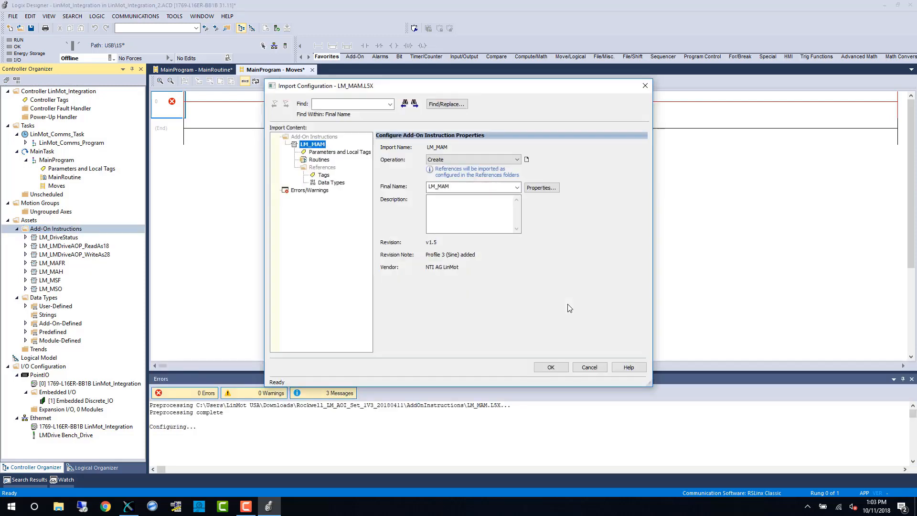
pyautogui.click(549, 366)
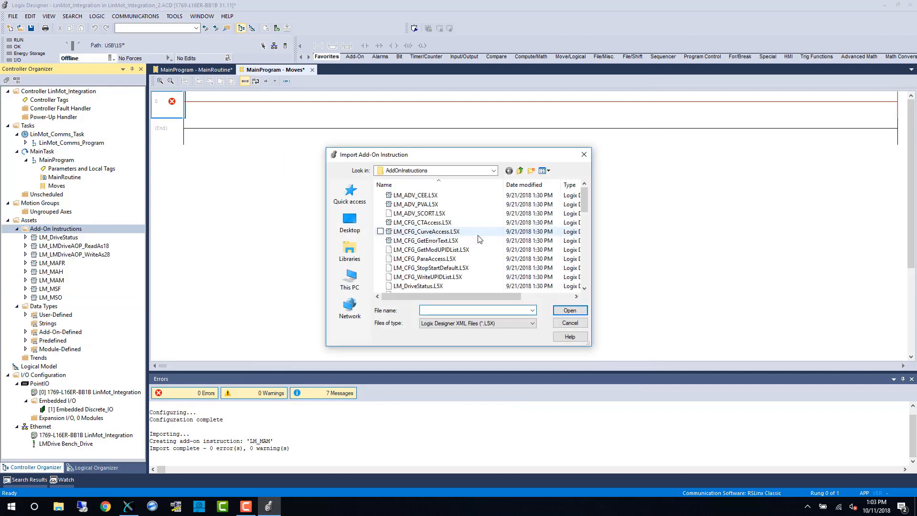
pyautogui.click(568, 309)
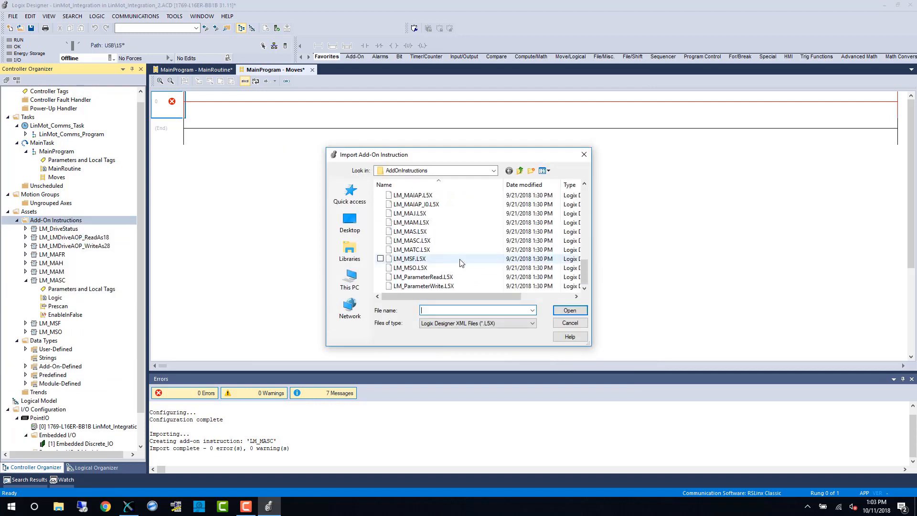
pyautogui.click(568, 310)
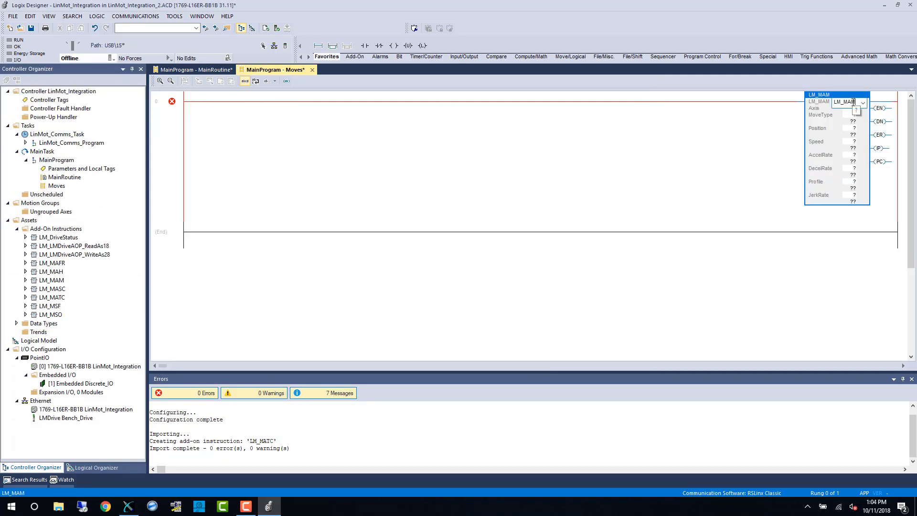
# Step: Set LM_MAM_1 to 150 and LM_MAM_2 to 0, triggered by b_Start and LM_MAM_1.PC contacts
pyautogui.click(860, 108)
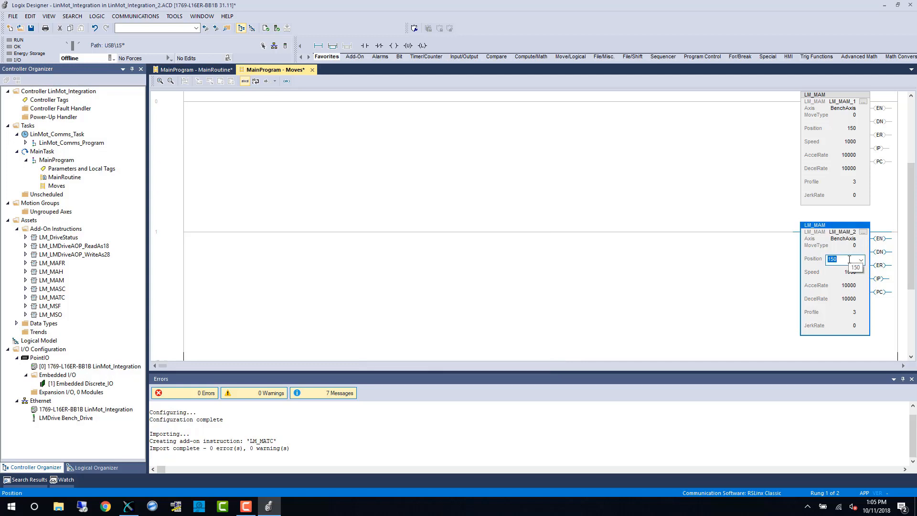
pyautogui.click(845, 285)
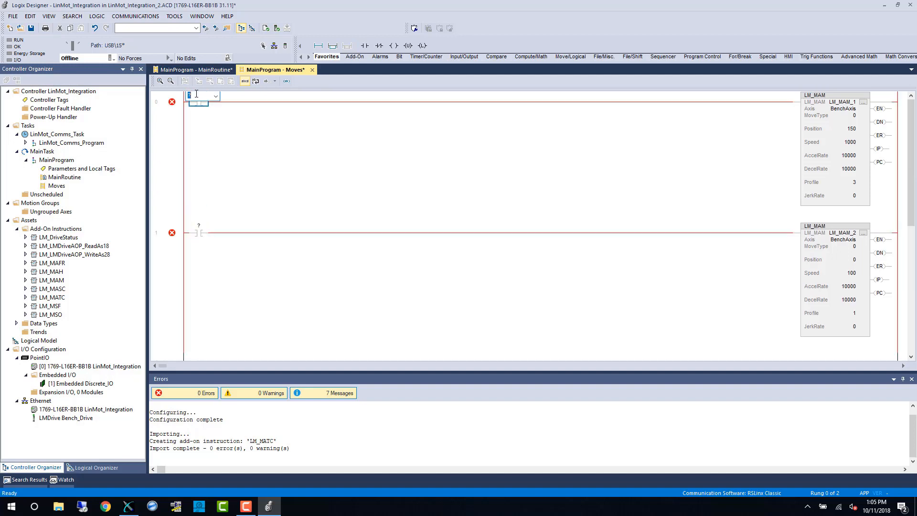
pyautogui.write('b_Start')
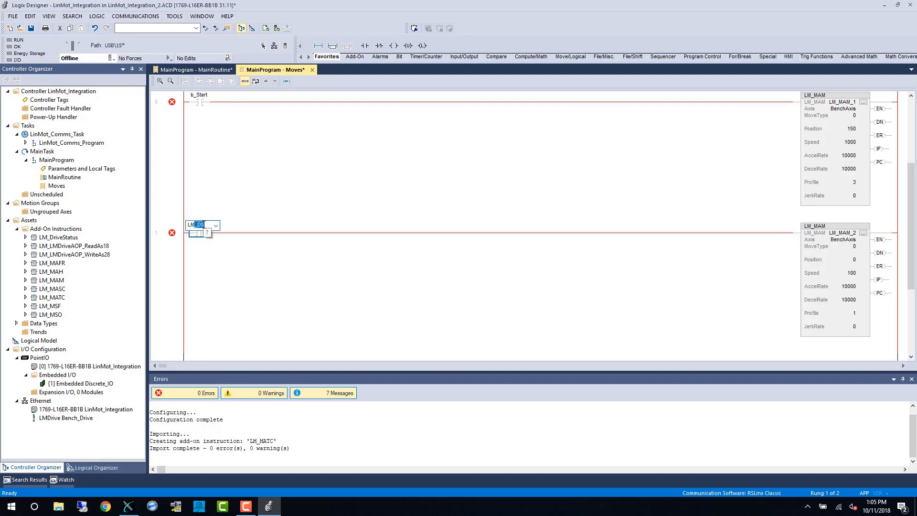
pyautogui.write('LM_MAM_1.PC')
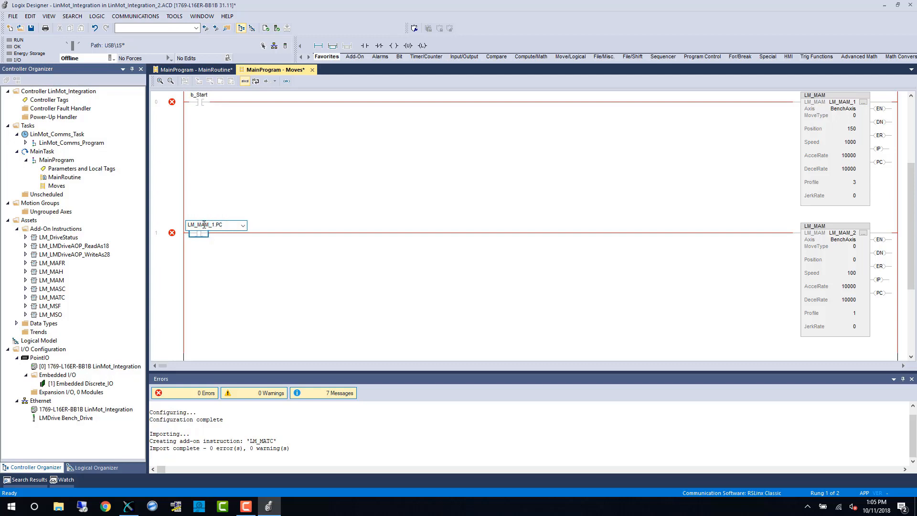
pyautogui.click(199, 98)
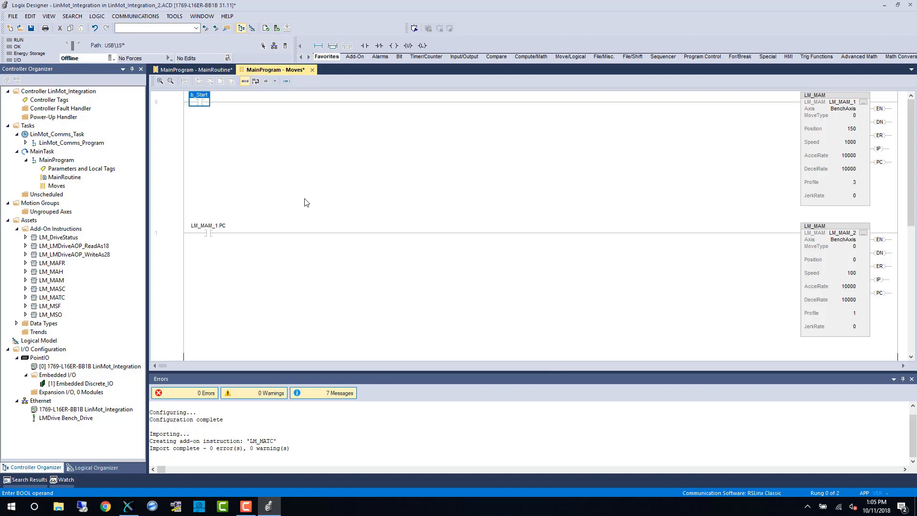
pyautogui.moveTo(139, 96)
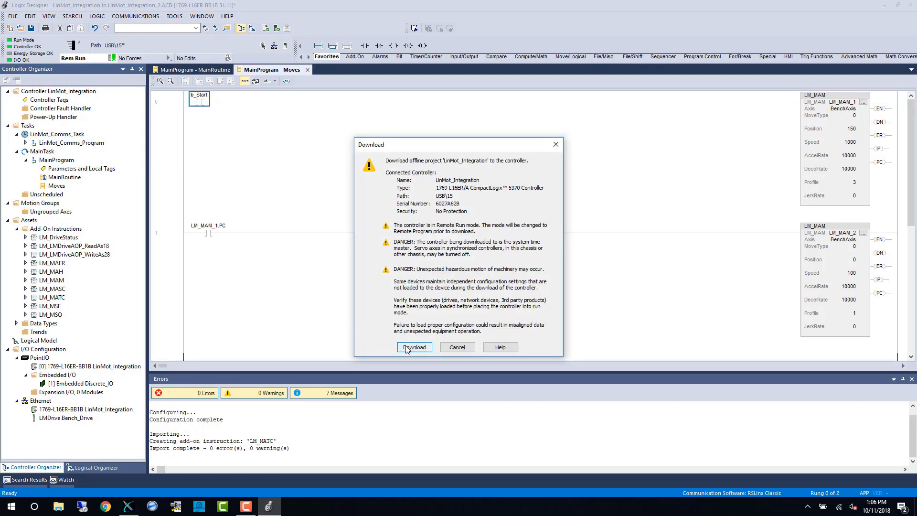
# Step: Download the project to the LinMot_Integration controller
pyautogui.click(414, 347)
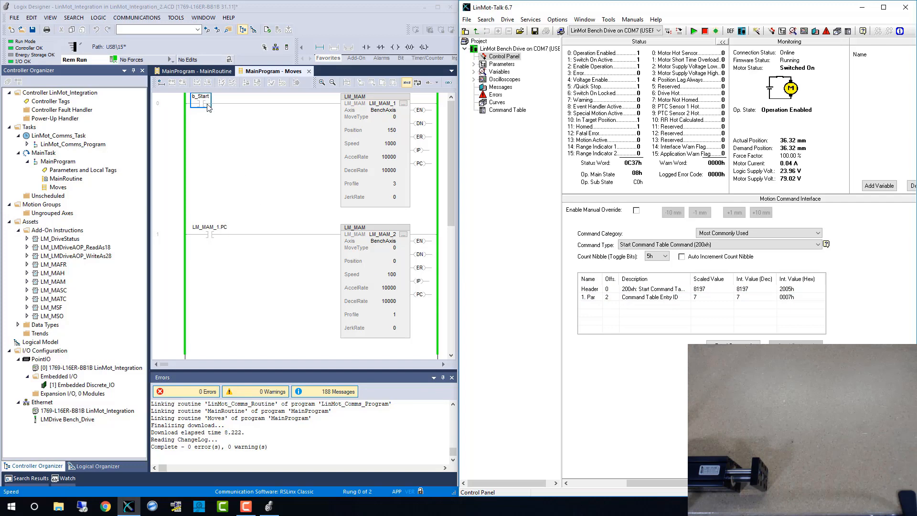
# Step: Toggle b_Start to trigger the first move, then switch to another window
pyautogui.click(200, 101)
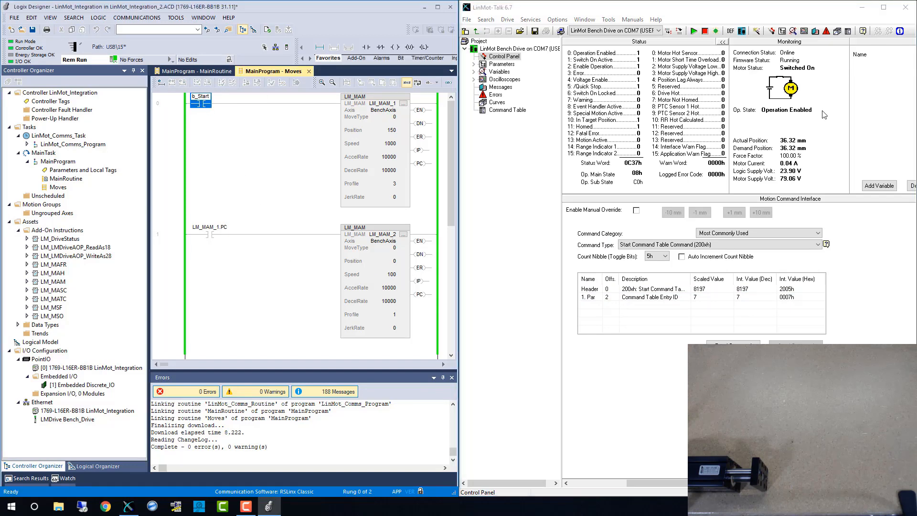
pyautogui.moveTo(818, 118)
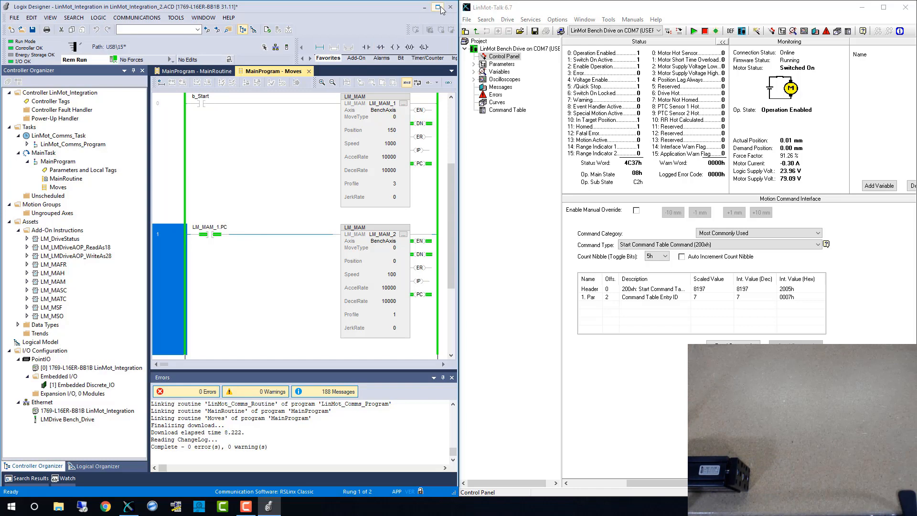
pyautogui.click(438, 6)
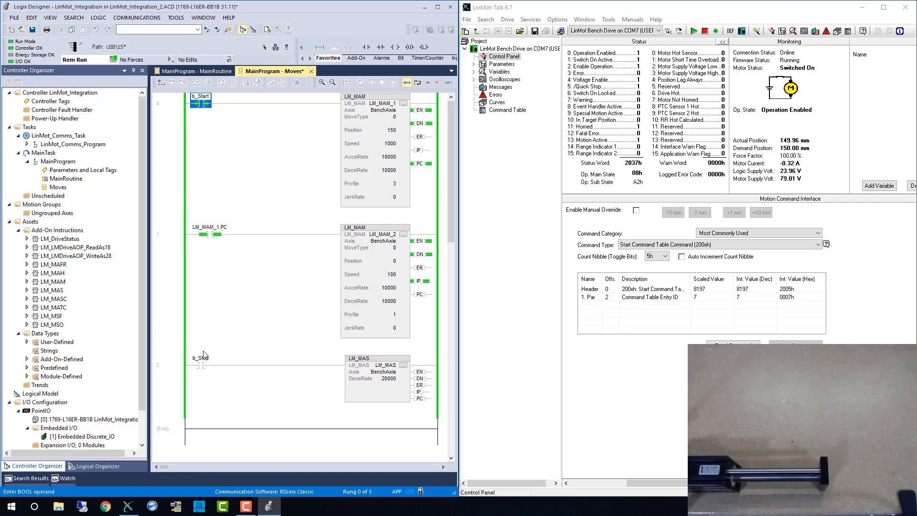
# Step: Toggle b_Start, then b_Stop to halt the drive mid-move at 70.79 mm
pyautogui.click(201, 365)
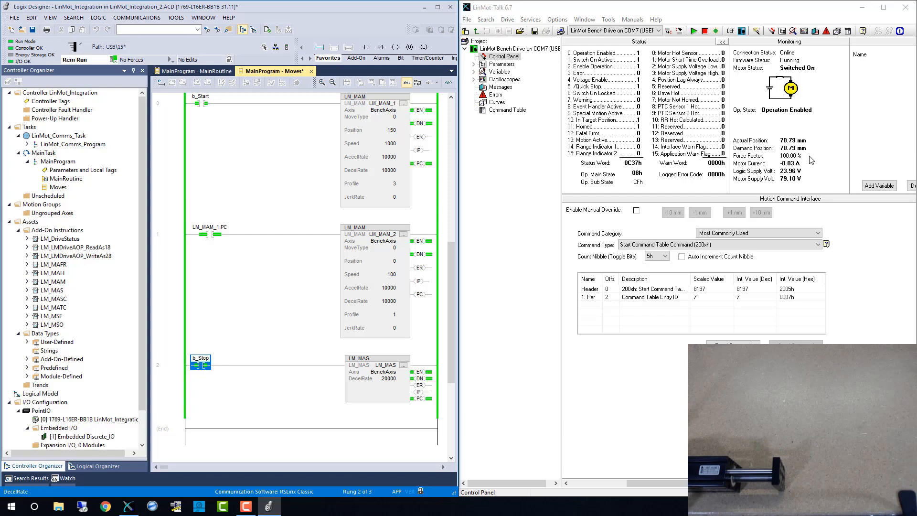
pyautogui.click(208, 227)
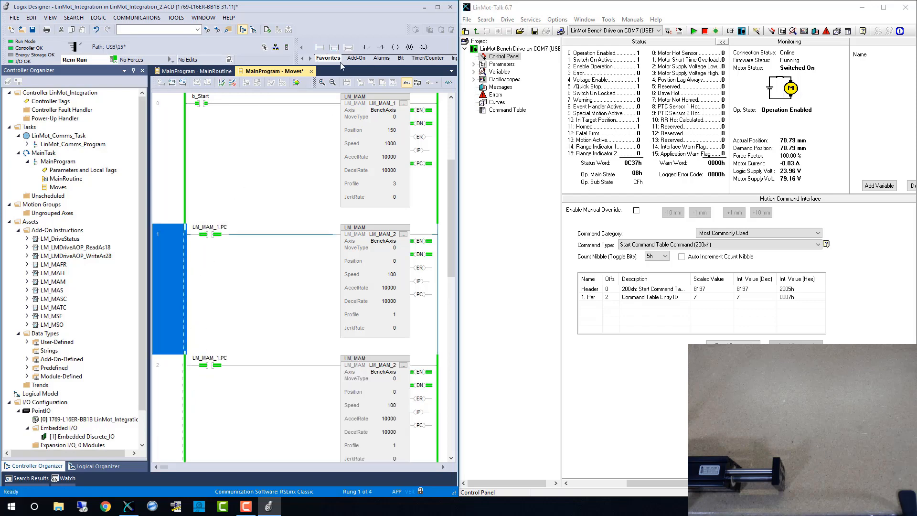
# Step: Add a b_GoToZero contact to rung 1 of the return move
pyautogui.click(367, 47)
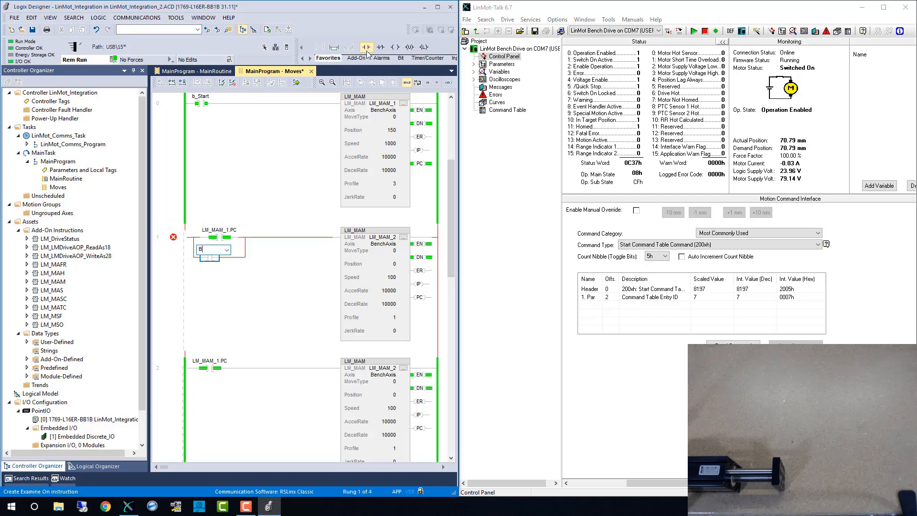
pyautogui.write('b_GoToZero')
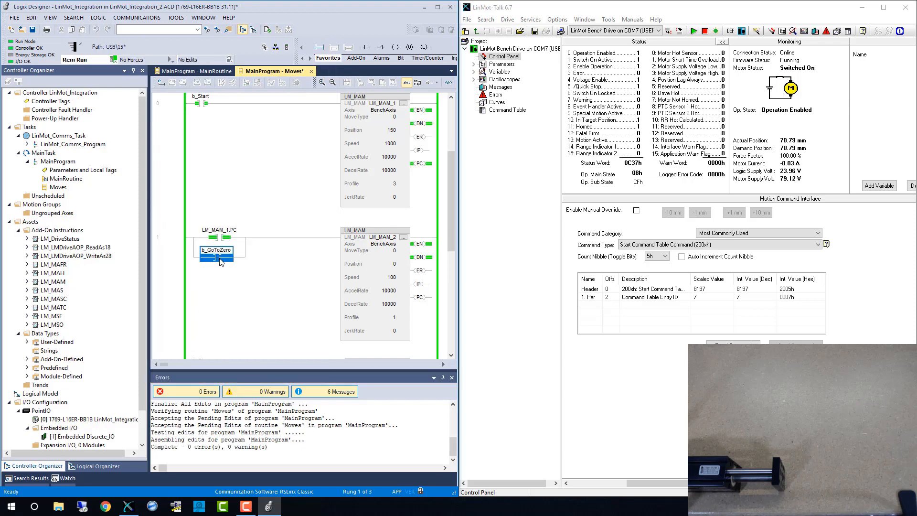
pyautogui.moveTo(218, 256)
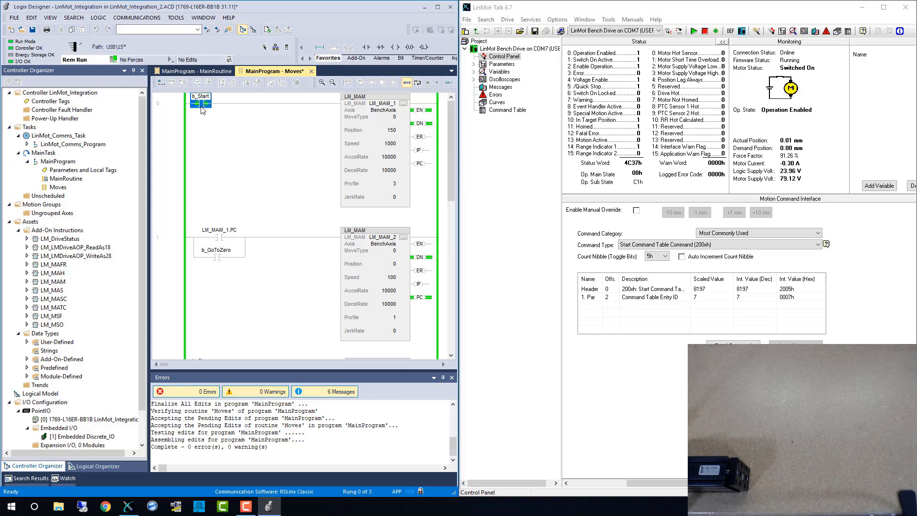
pyautogui.scroll(-3)
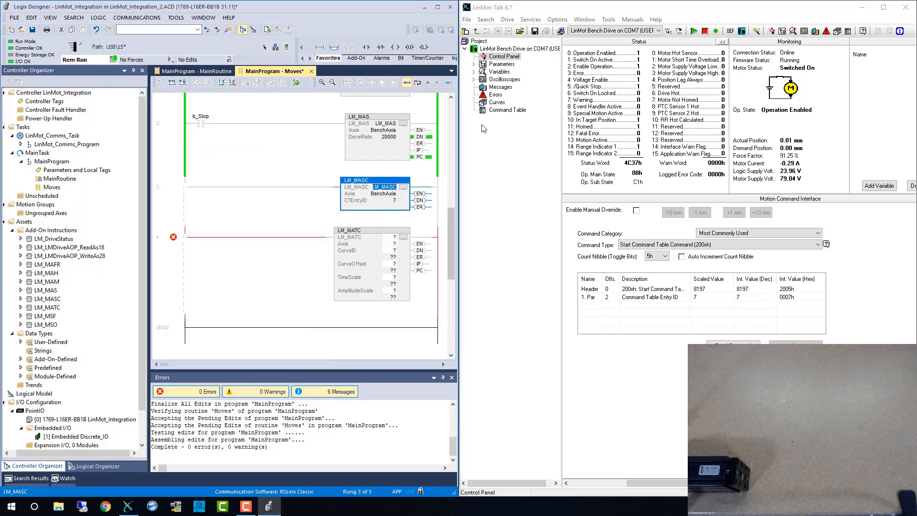
# Step: View the drive's command table and add a start contact to the LM_MASC rung
pyautogui.click(508, 109)
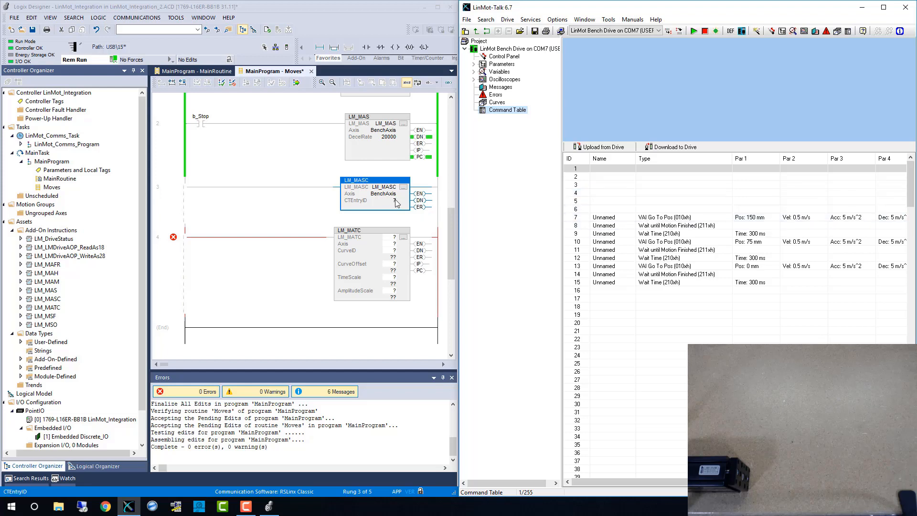
pyautogui.click(672, 225)
pyautogui.write('b_CommandTa')
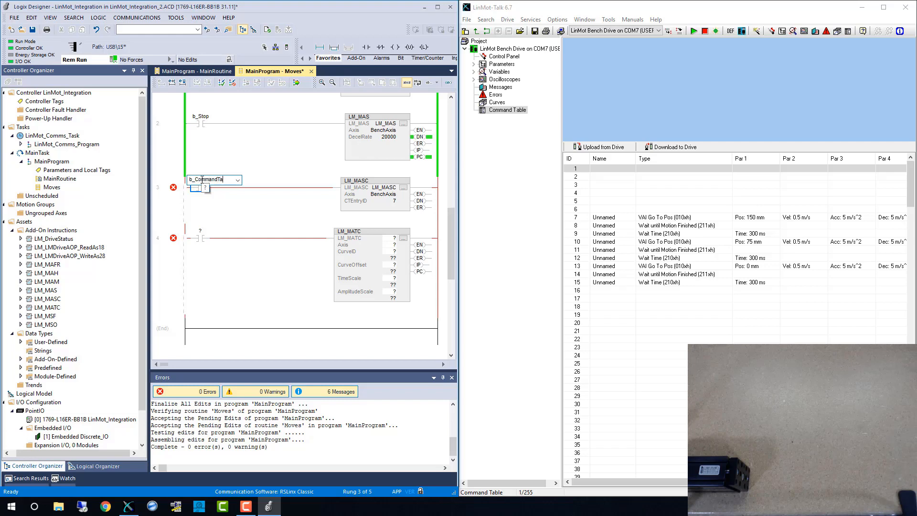
pyautogui.write('b_StartCo')
pyautogui.click(208, 234)
pyautogui.write('b_StartCurve')
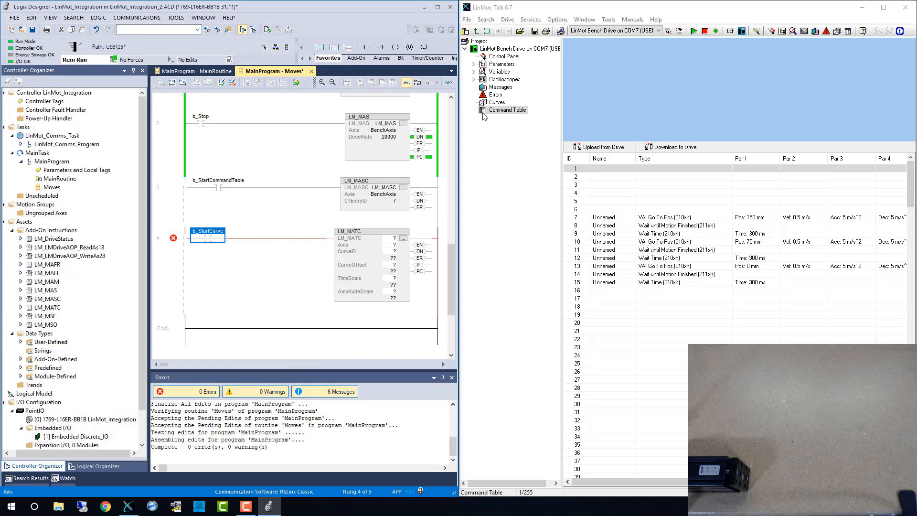
# Step: View curve 20's plot and set LM_MATC CurveID 20, offset 0, time and amplitude scales 100
pyautogui.click(497, 102)
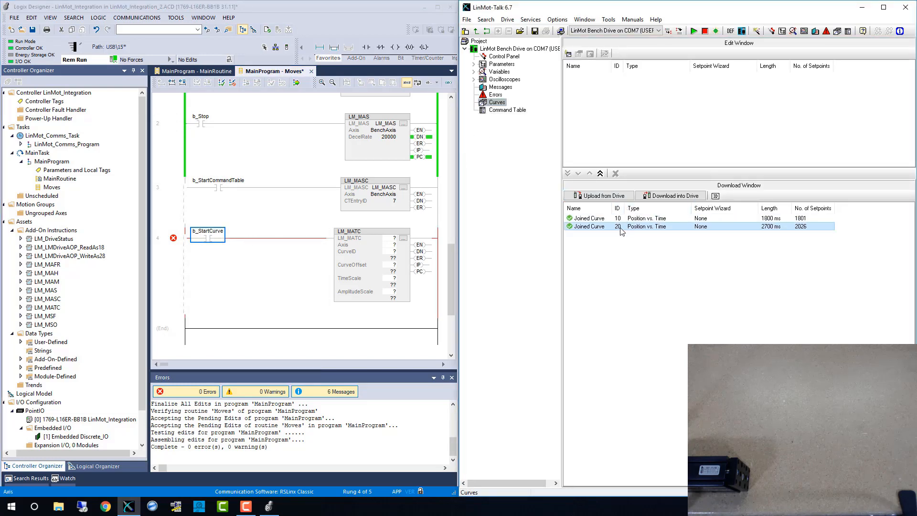
pyautogui.doubleClick(588, 226)
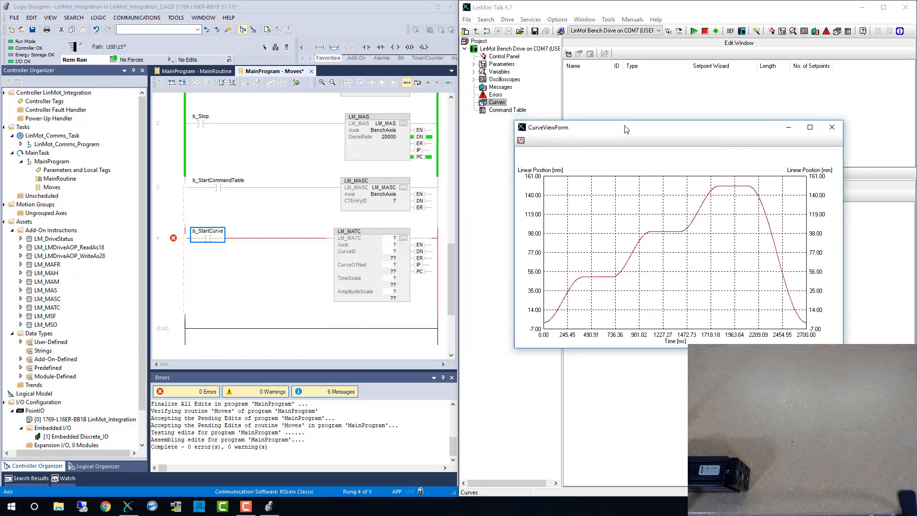
pyautogui.moveTo(550, 127); pyautogui.dragTo(602, 126)
pyautogui.write('LM_MATC')
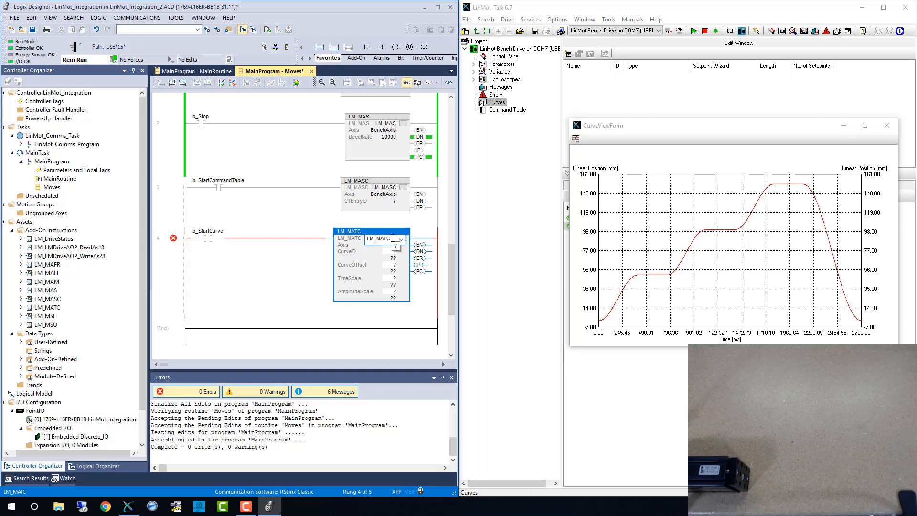
pyautogui.click(380, 252)
pyautogui.write('20')
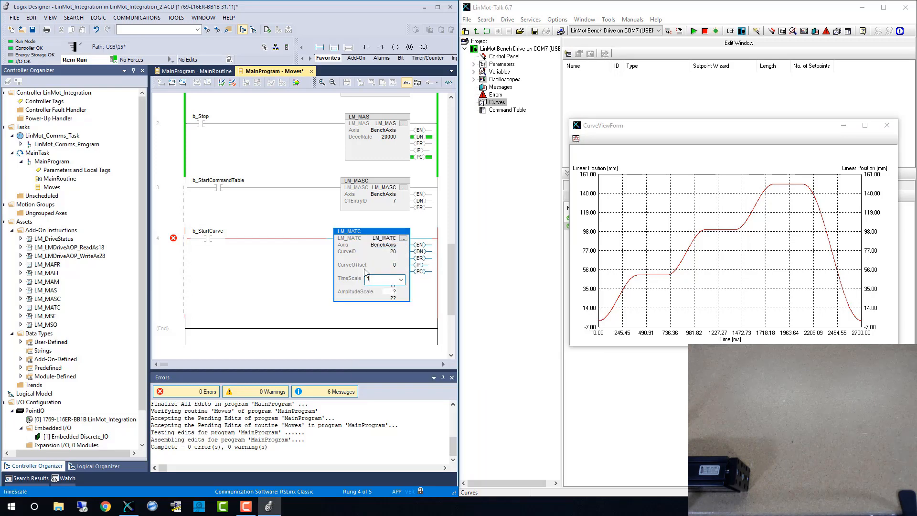
pyautogui.write('100')
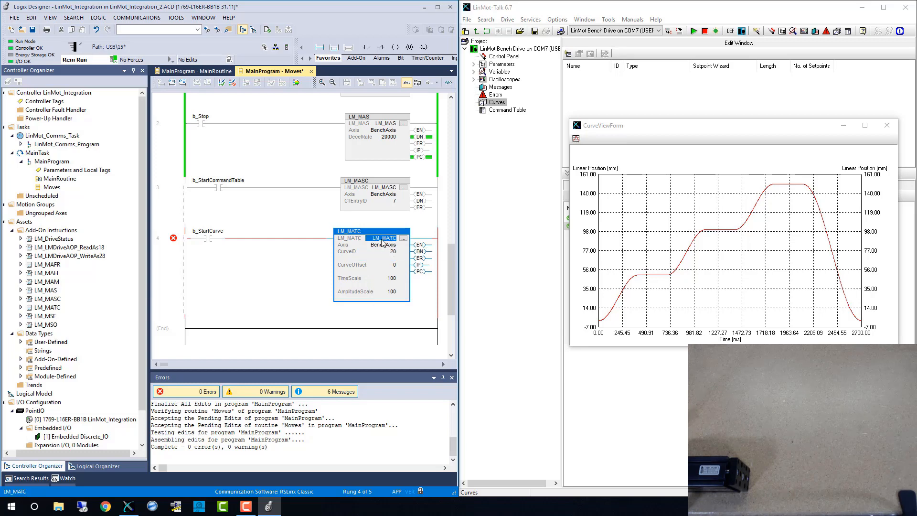
pyautogui.moveTo(383, 245)
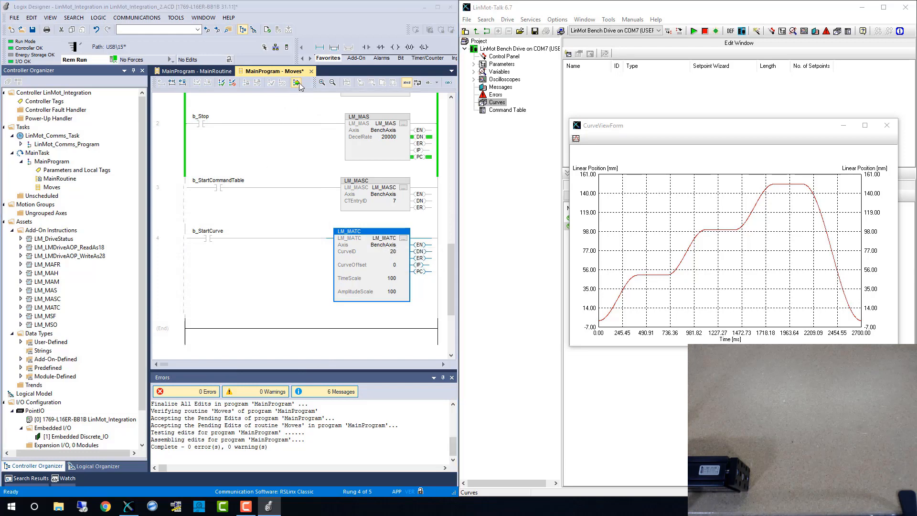
# Step: Finalize all pending edits to the Moves routine, including the b_StartCurve LM_MATC rung
pyautogui.click(295, 82)
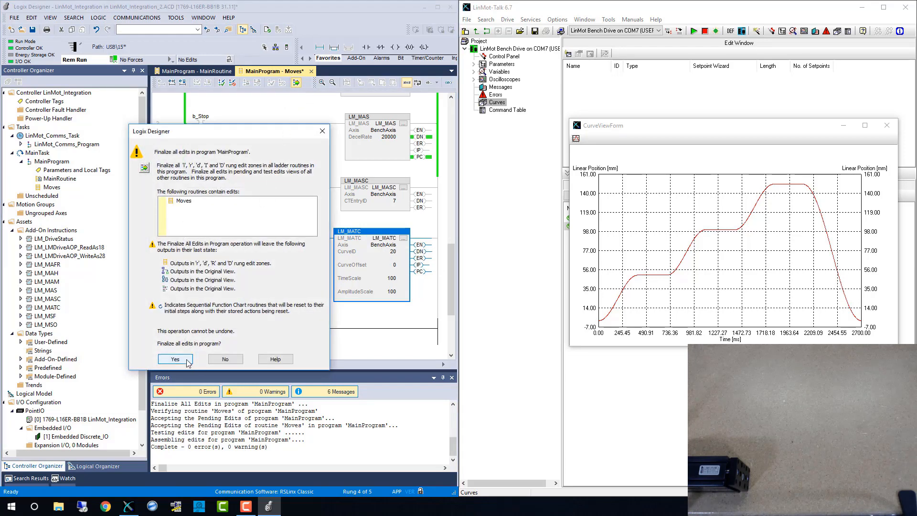
pyautogui.click(174, 358)
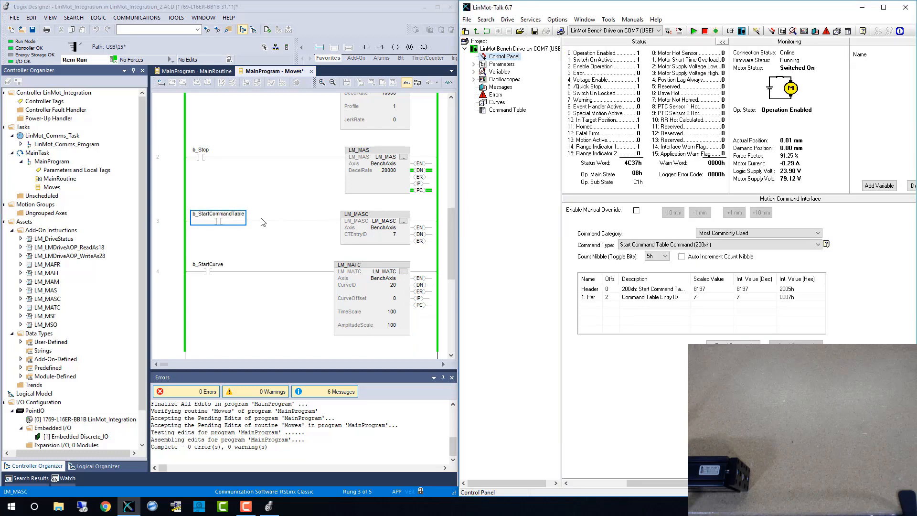
# Step: Toggle the b_StartCommandTable contact on the LM_MASC rung to run the command table
pyautogui.click(217, 217)
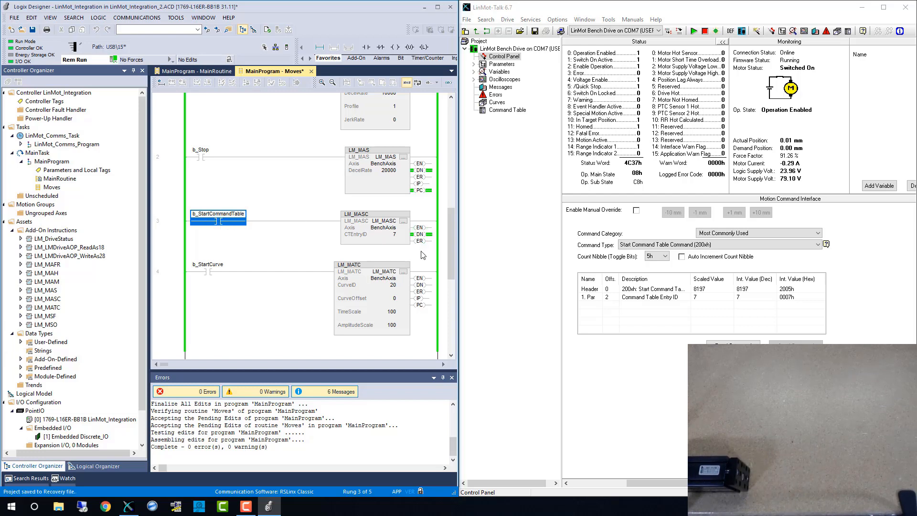
pyautogui.moveTo(319, 258)
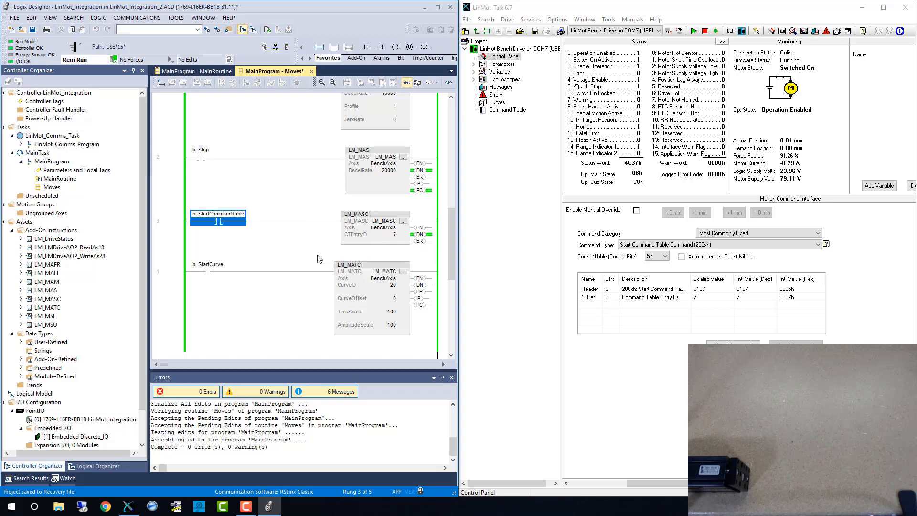